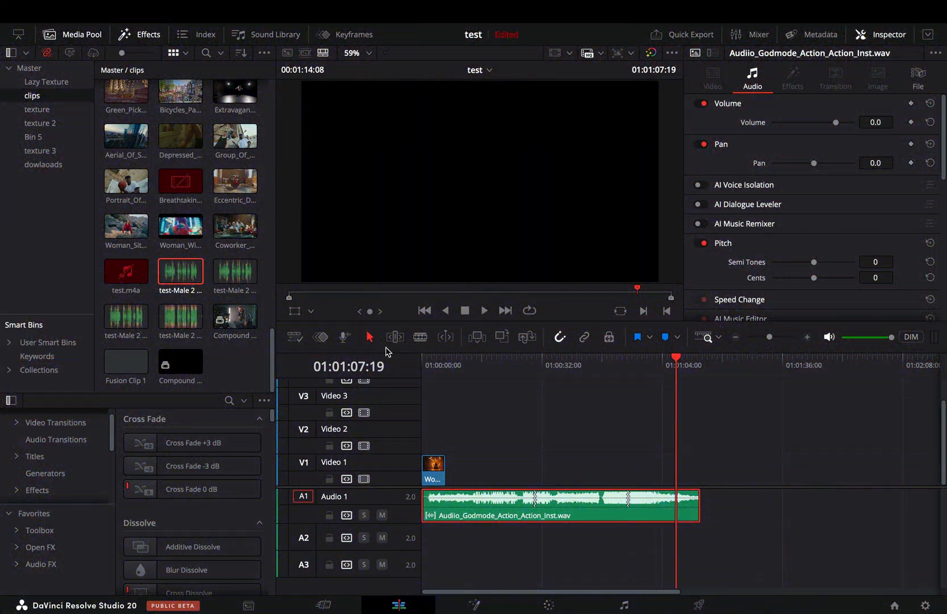
{"action": "mouse_move", "coordinate": [414, 372]}
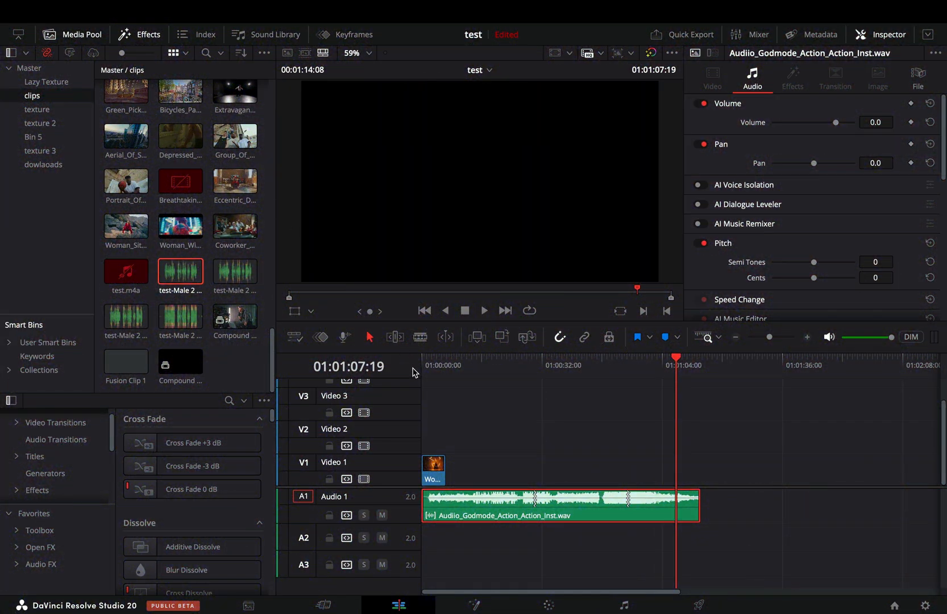
{"action": "mouse_move", "coordinate": [457, 373]}
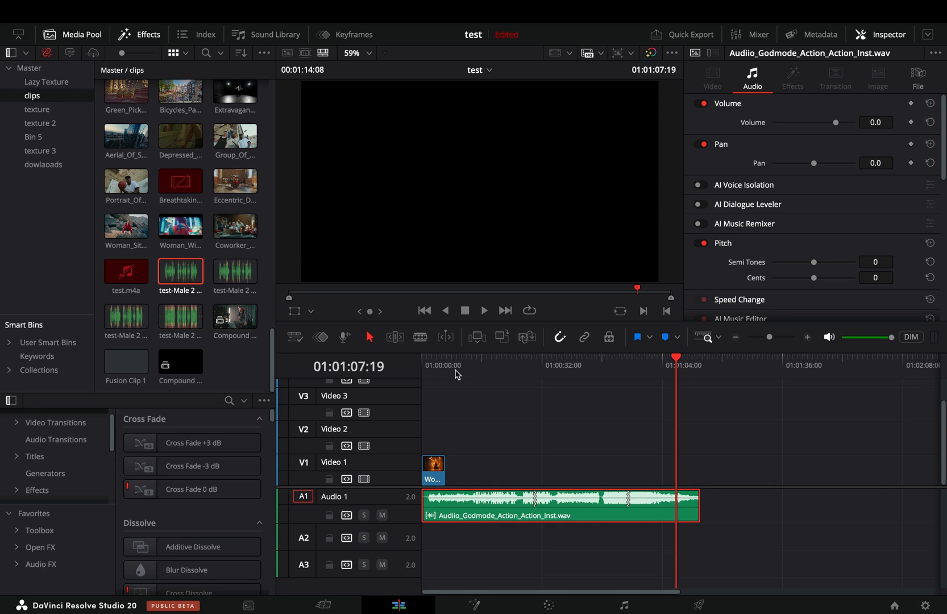
{"action": "mouse_move", "coordinate": [505, 429]}
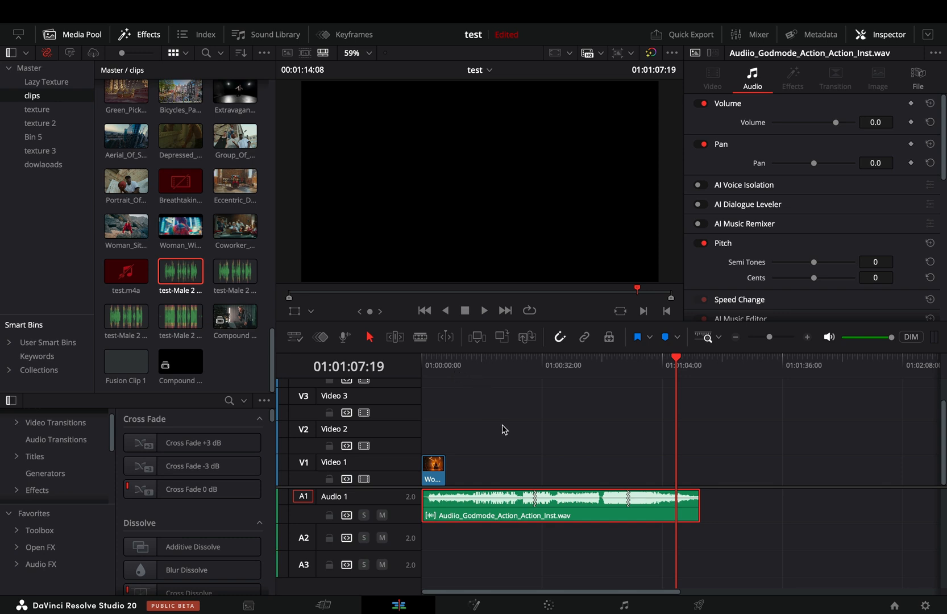
{"action": "mouse_move", "coordinate": [492, 440]}
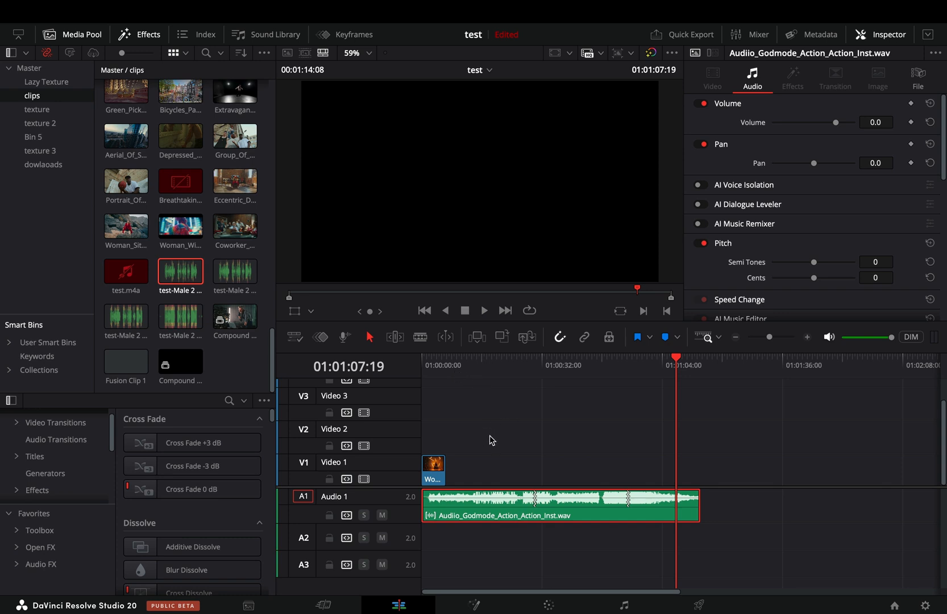
{"action": "mouse_move", "coordinate": [525, 512]}
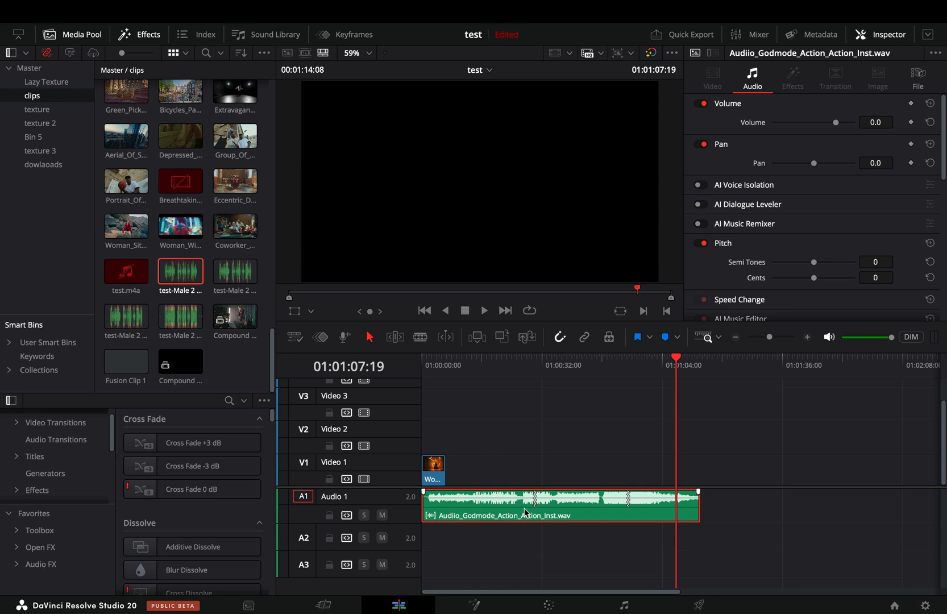
- Bring up Voice Convert for the A1 audio clip from its context menu
{"action": "right_click", "coordinate": [525, 512]}
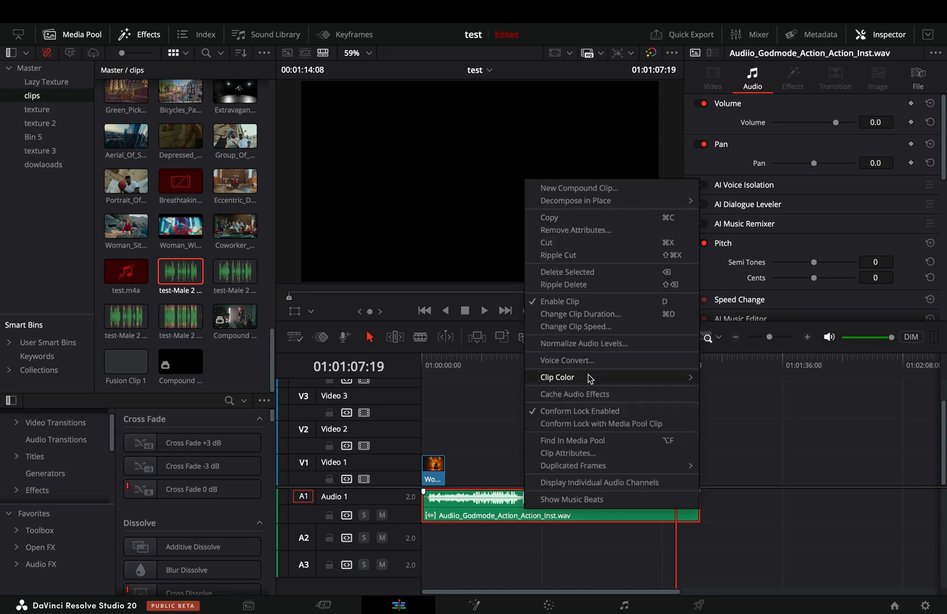
{"action": "left_click", "coordinate": [566, 360]}
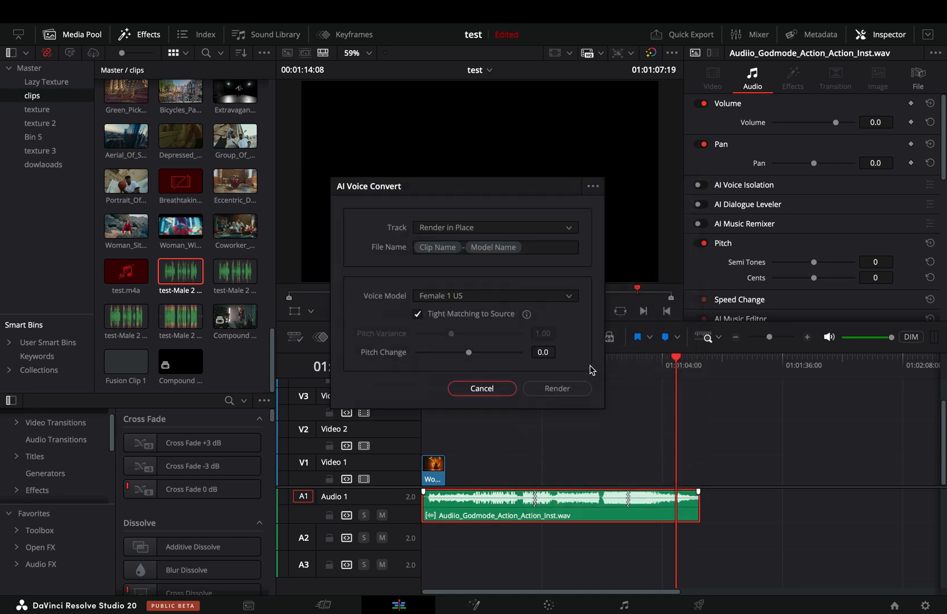
{"action": "mouse_move", "coordinate": [460, 291]}
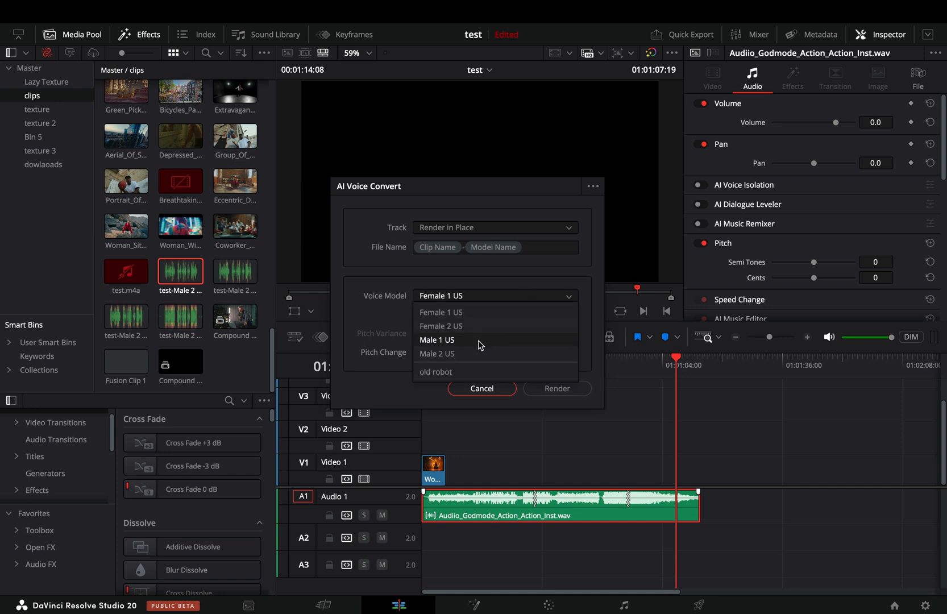
{"action": "mouse_move", "coordinate": [481, 312]}
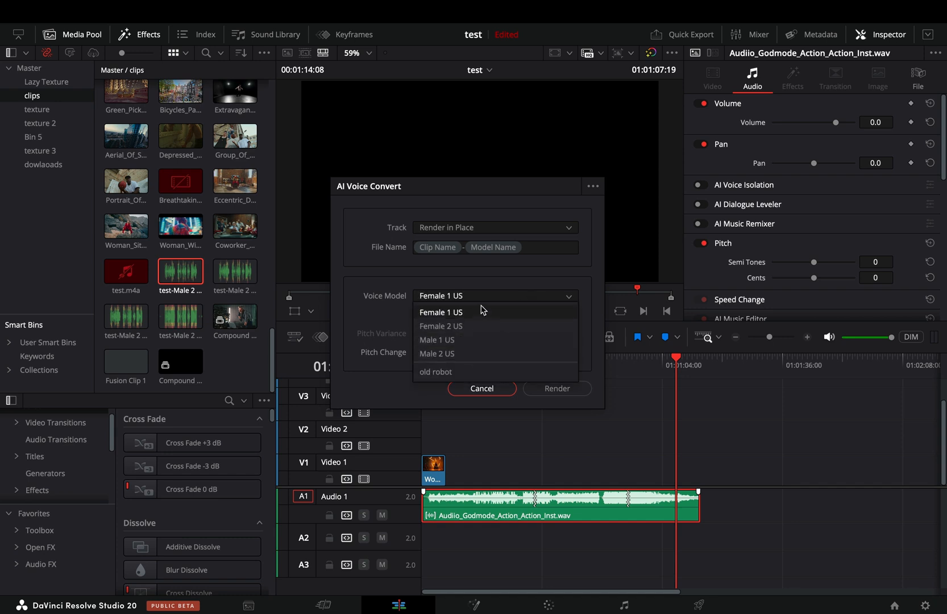
{"action": "mouse_move", "coordinate": [476, 326]}
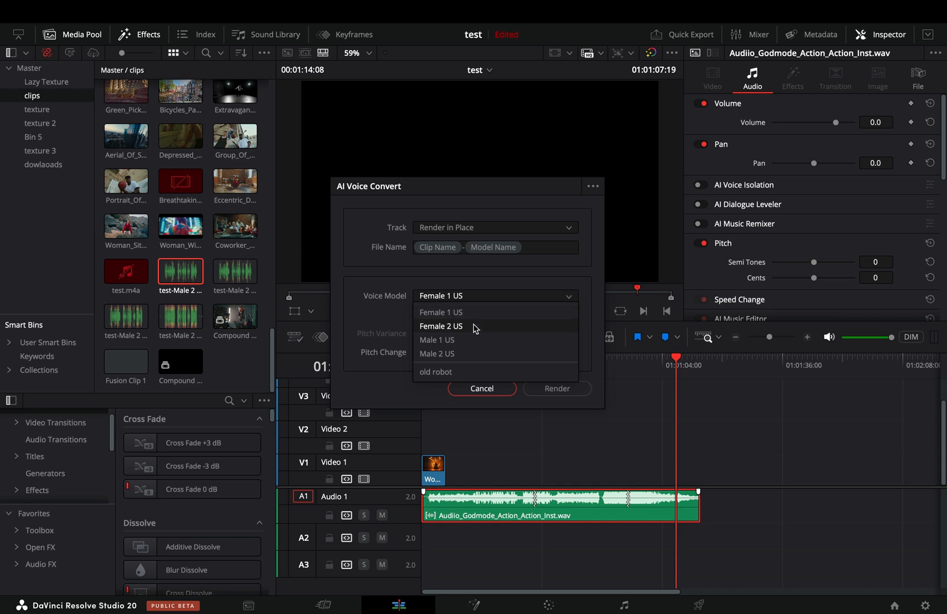
{"action": "mouse_move", "coordinate": [476, 315]}
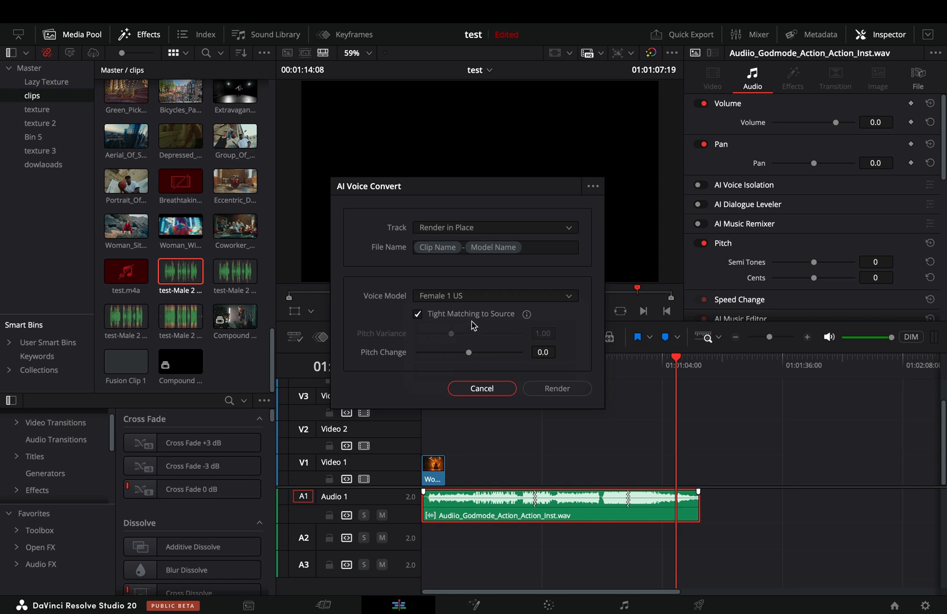
{"action": "mouse_move", "coordinate": [473, 392]}
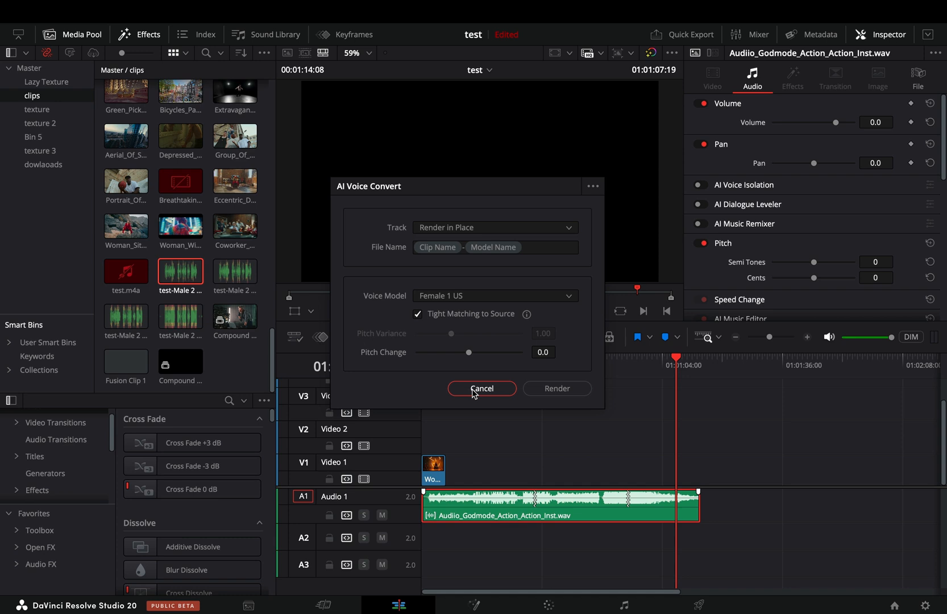
- Cancel the AI Voice Convert dialog and scroll back through the Media Pool clip grid
{"action": "left_click", "coordinate": [481, 389]}
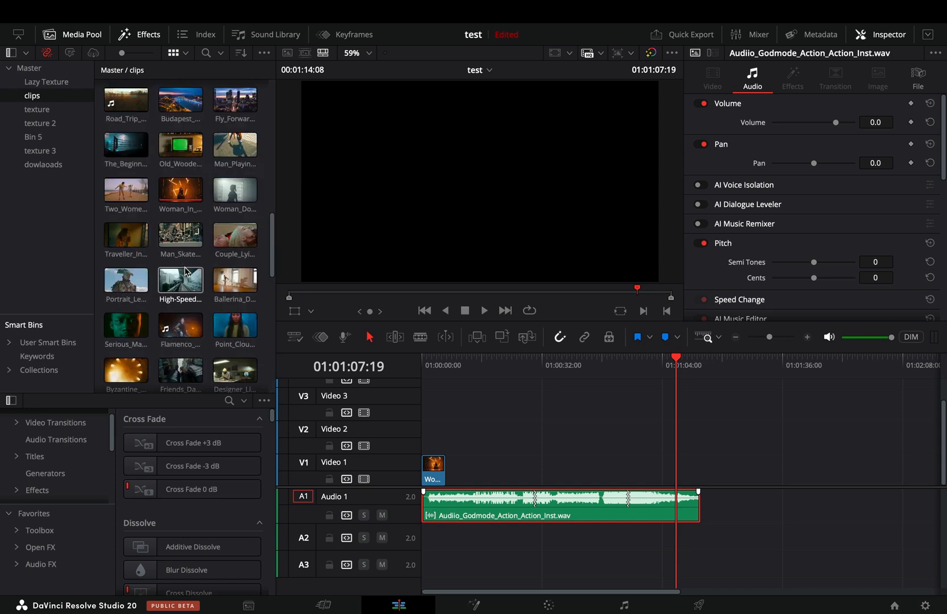
{"action": "scroll", "scroll_direction": "down", "scroll_amount": 3}
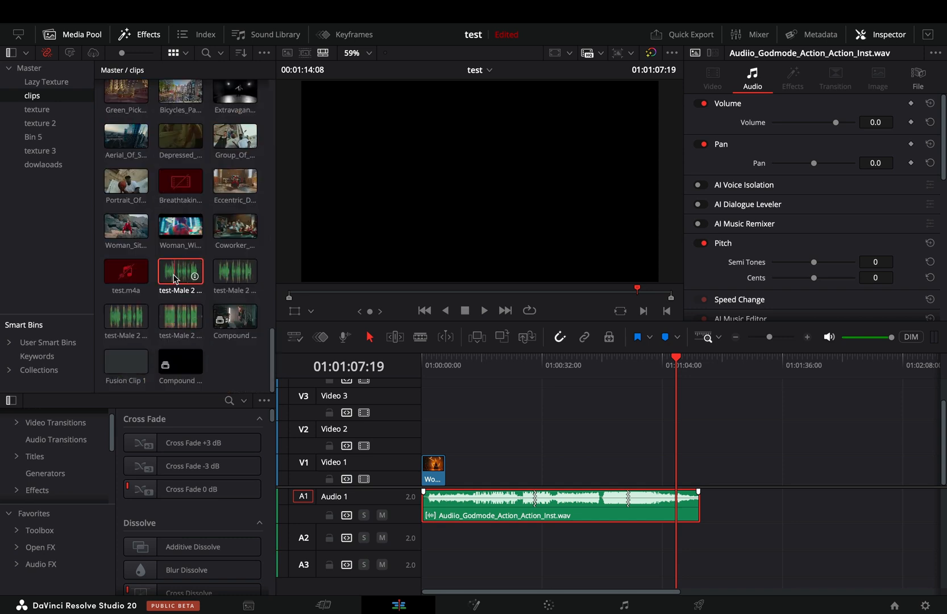
- Start DaVinci AI Voice Training from the test-Male 2 US clip via AI Tools
{"action": "right_click", "coordinate": [179, 271]}
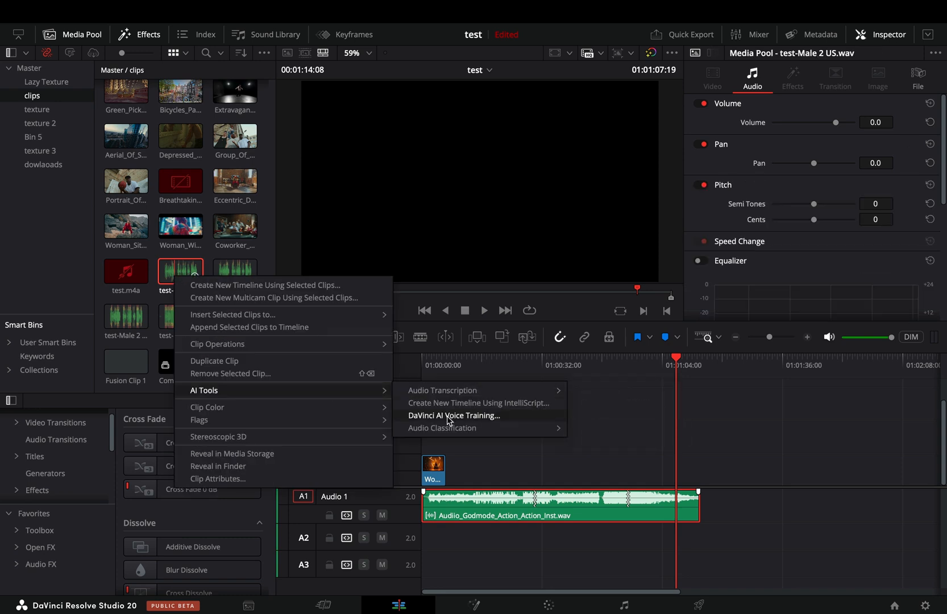
{"action": "left_click", "coordinate": [455, 415]}
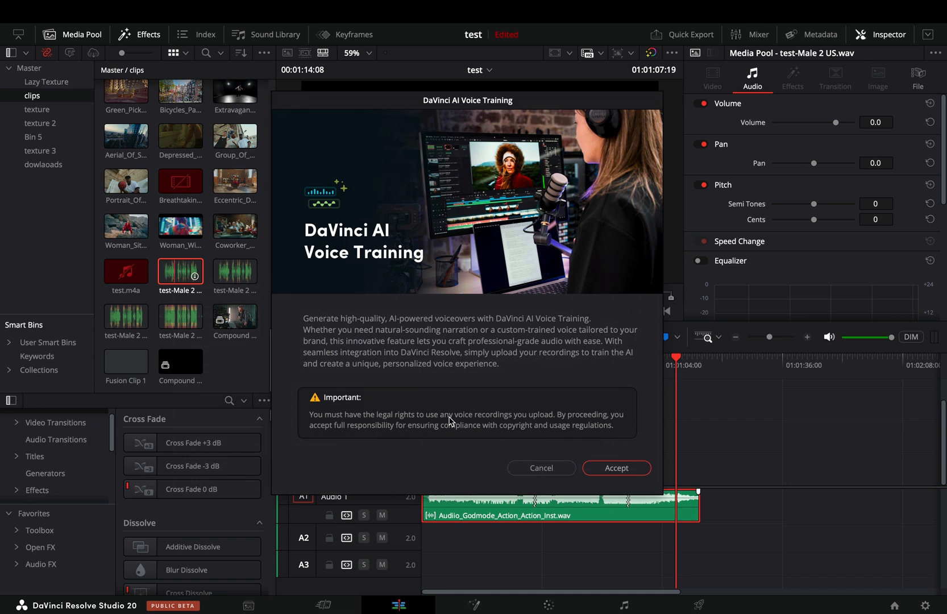
{"action": "mouse_move", "coordinate": [459, 309]}
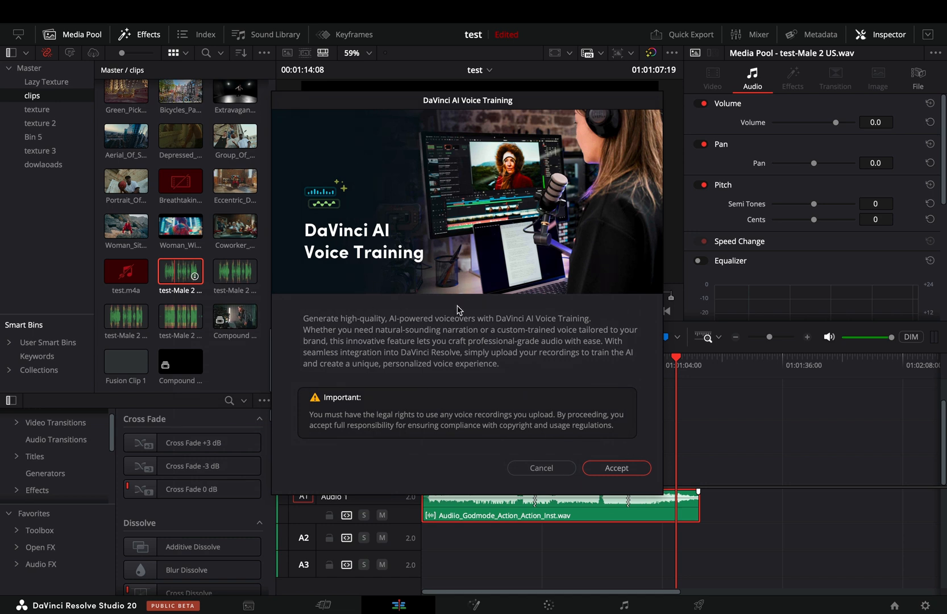
{"action": "mouse_move", "coordinate": [593, 405]}
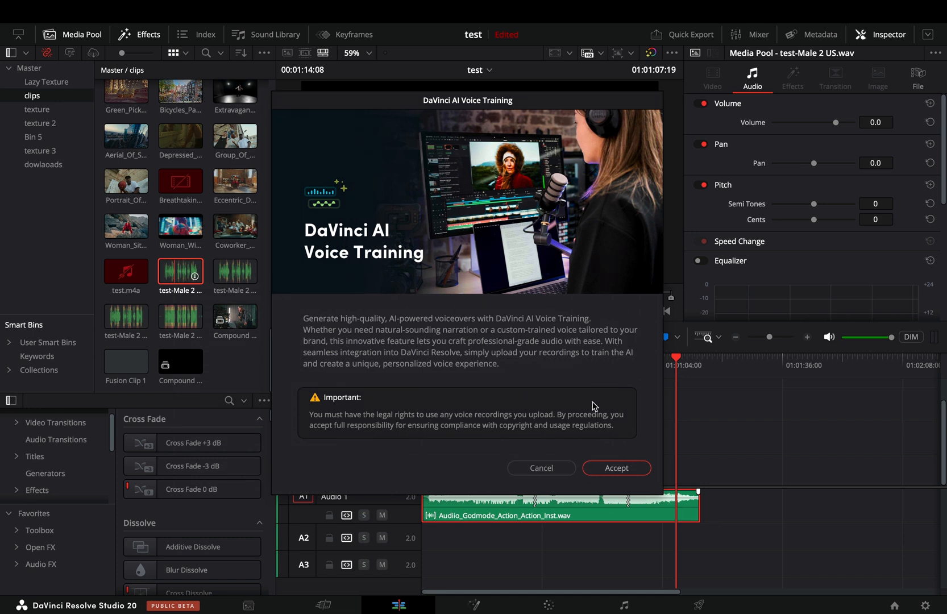
{"action": "mouse_move", "coordinate": [541, 468]}
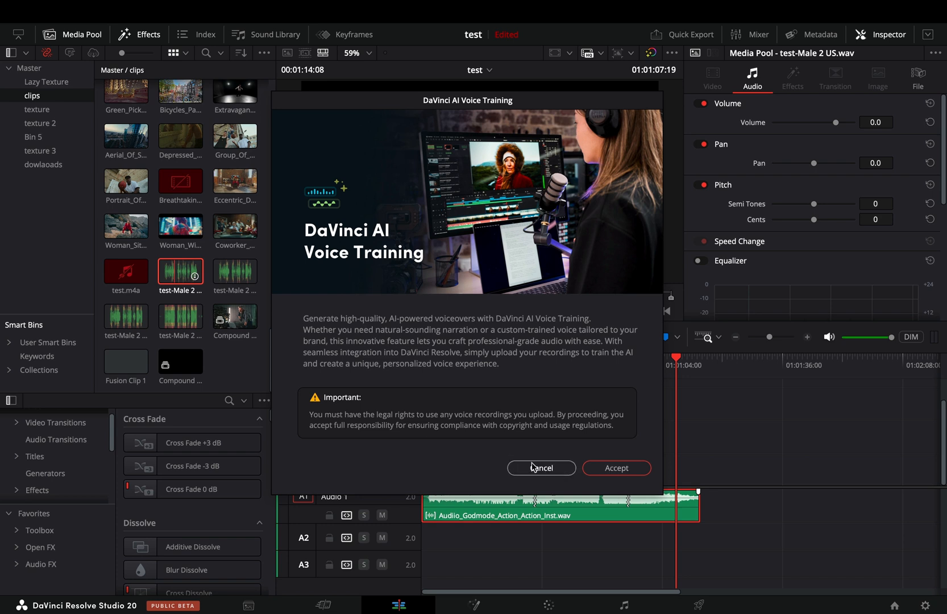
- Cancel the AI Voice Training dialog and reopen Voice Convert for the A1 audio clip
{"action": "left_click", "coordinate": [539, 467]}
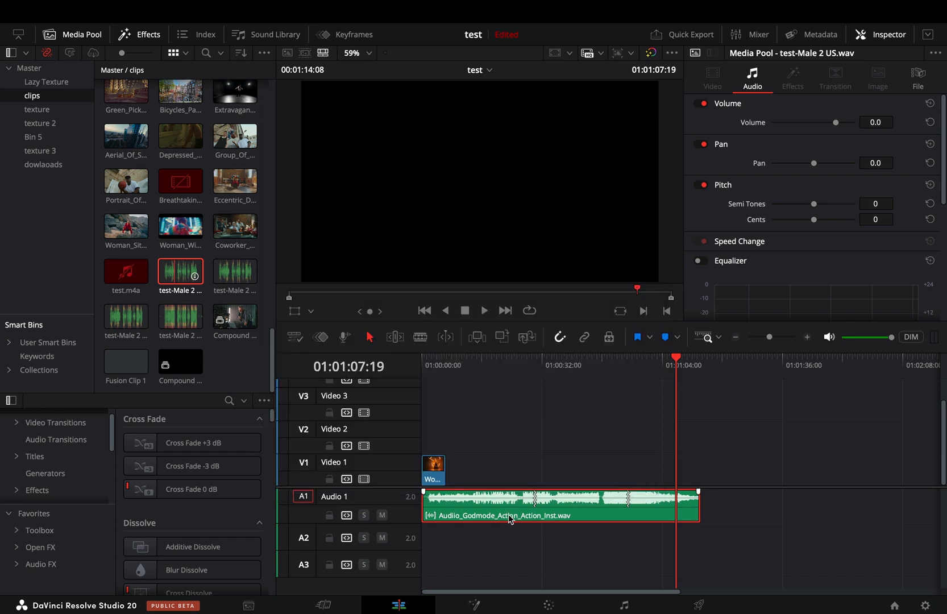
{"action": "right_click", "coordinate": [509, 515]}
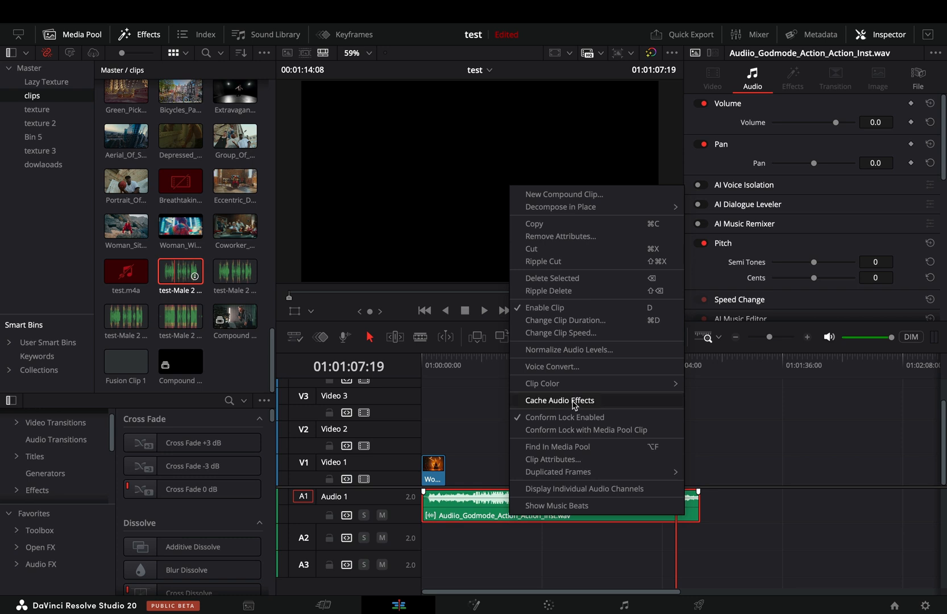
{"action": "left_click", "coordinate": [550, 366]}
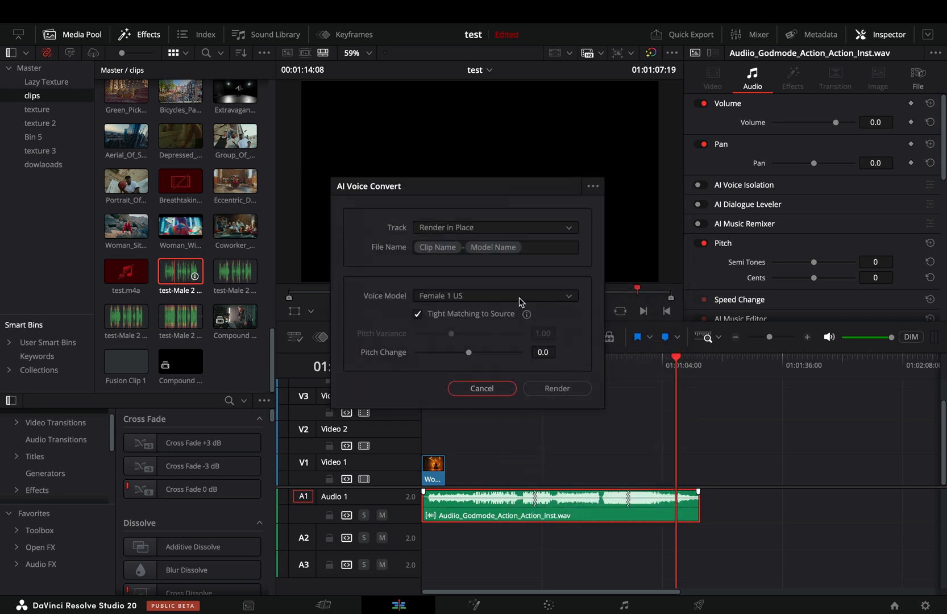